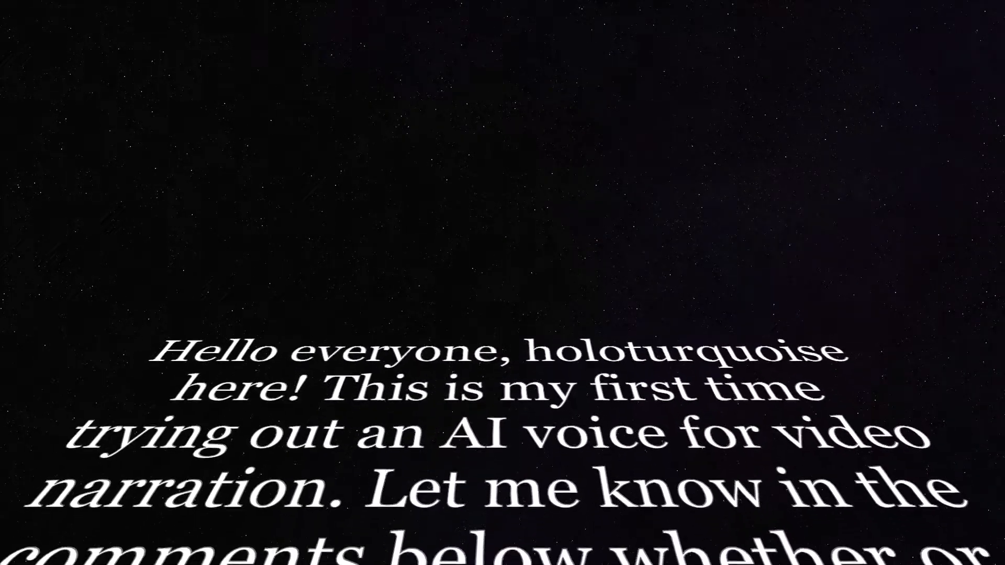
Search Google for 'thingiverse' and reach the Thingiverse site.
{"action": "scroll", "scroll_direction": "down", "scroll_amount": 3}
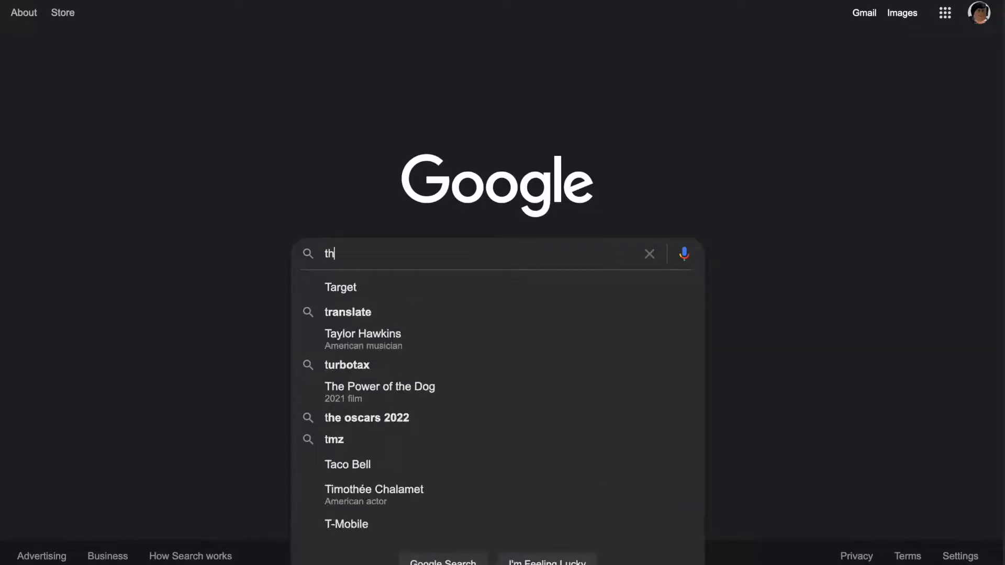
{"action": "type", "text": "thingiverse"}
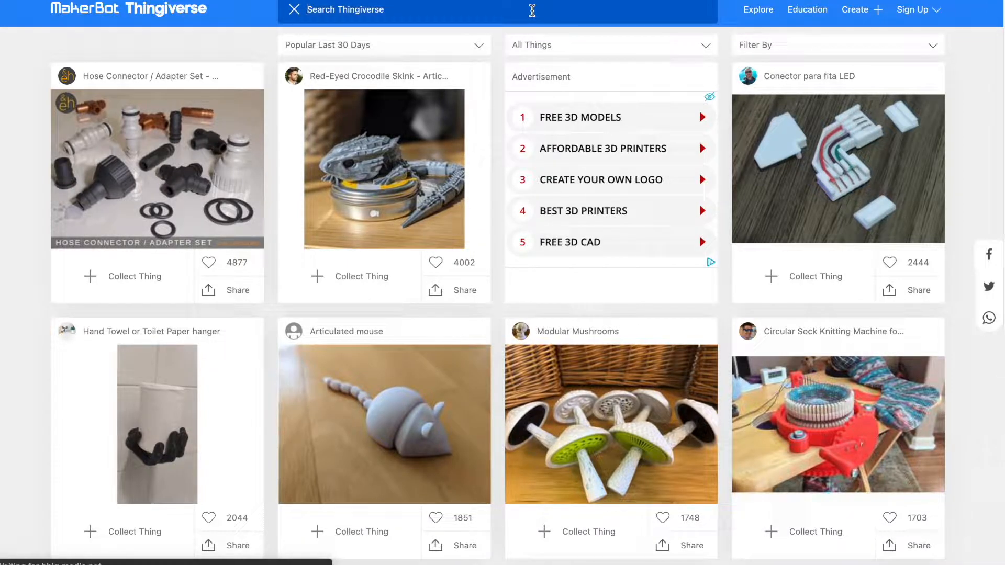
Search Thingiverse for 'starbucks' and download Starbucks_90mm.stl from Thing Files.
{"action": "type", "text": "starbucks"}
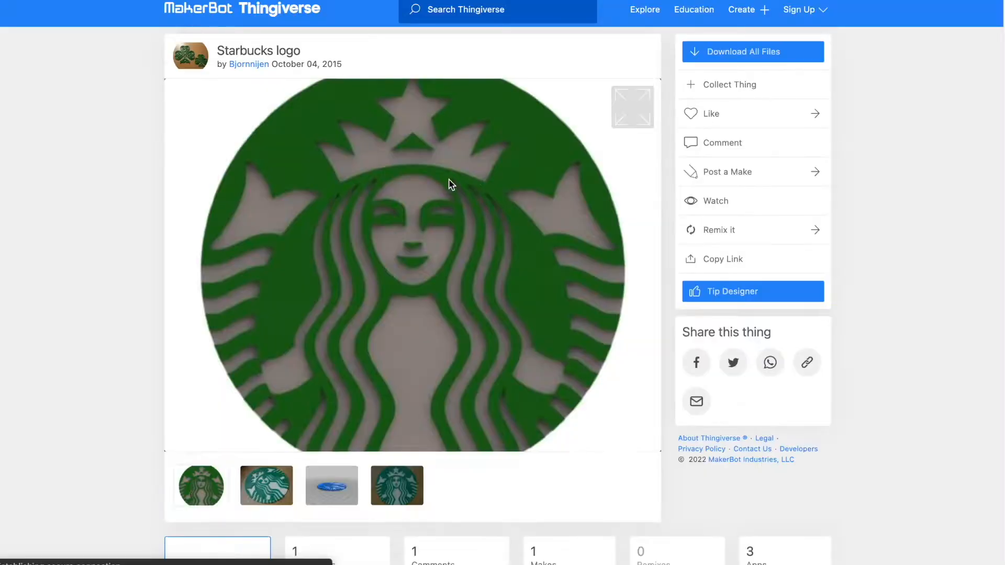
{"action": "scroll", "scroll_direction": "down", "scroll_amount": 3}
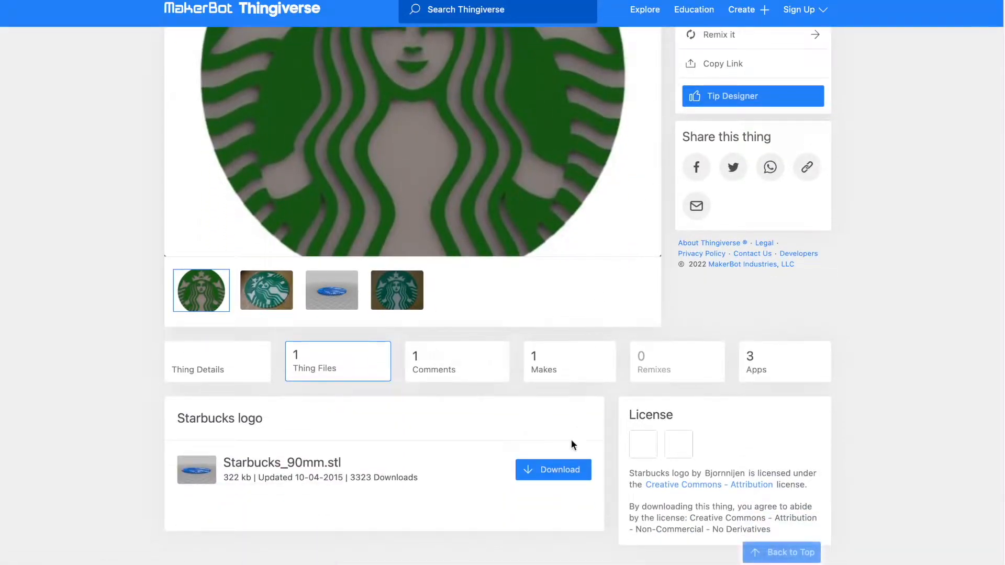
{"action": "left_click", "coordinate": [552, 469]}
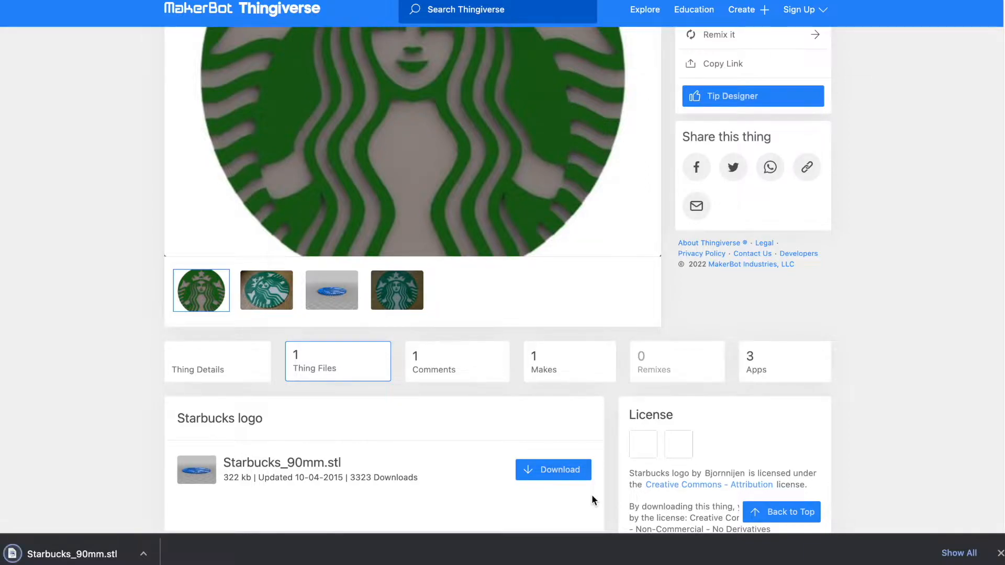
{"action": "mouse_move", "coordinate": [327, 480]}
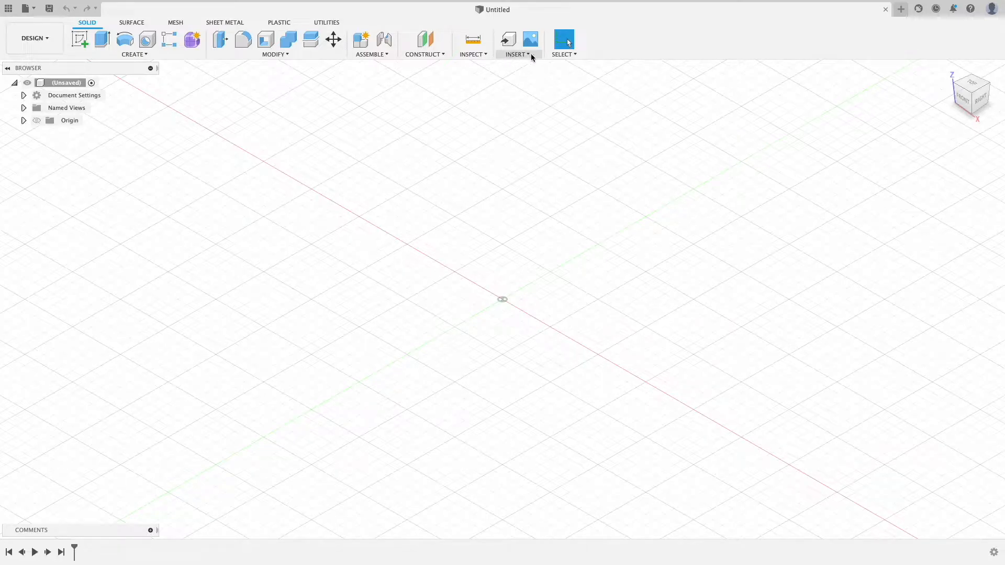
Insert the Starbucks_90mm.stl mesh into the new design as a logo disc body.
{"action": "left_click", "coordinate": [515, 55]}
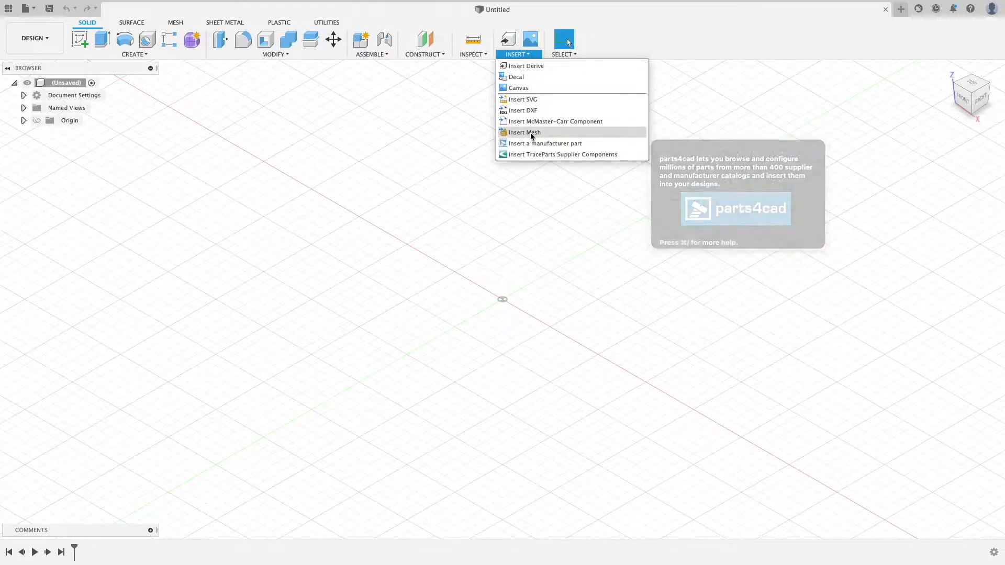
{"action": "left_click", "coordinate": [528, 132]}
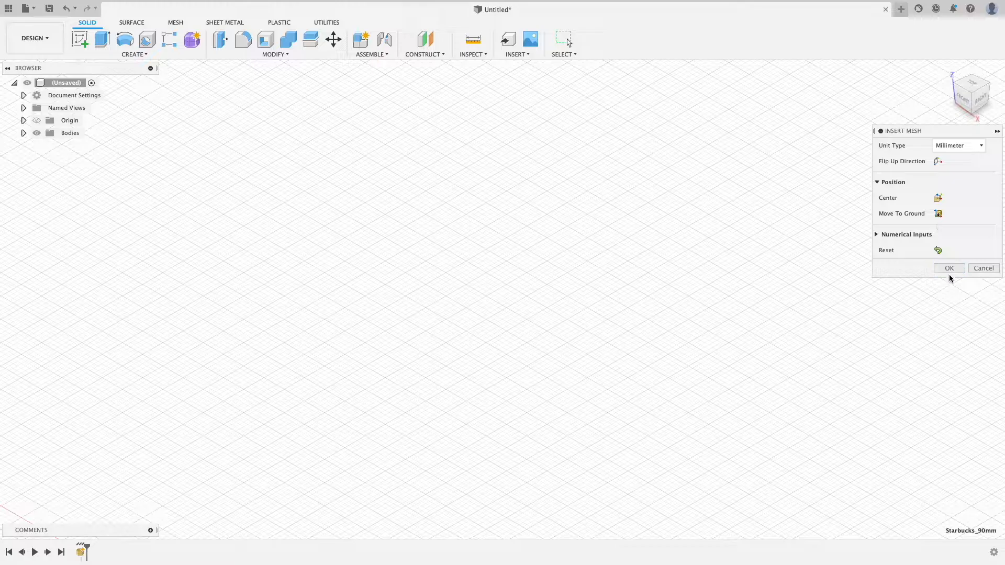
{"action": "left_click", "coordinate": [949, 268]}
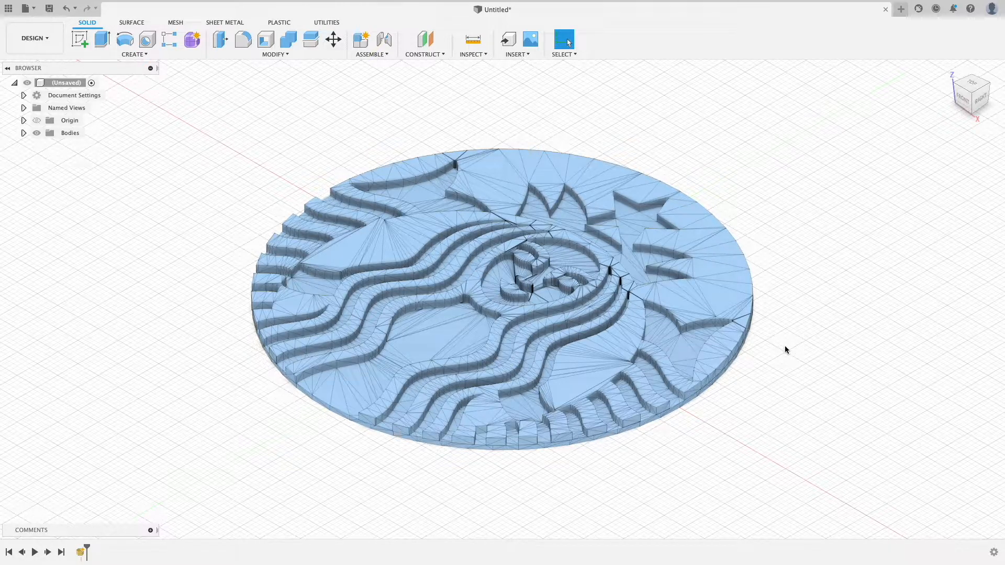
Convert the logo mesh into a solid body with Convert Mesh.
{"action": "left_click", "coordinate": [175, 22]}
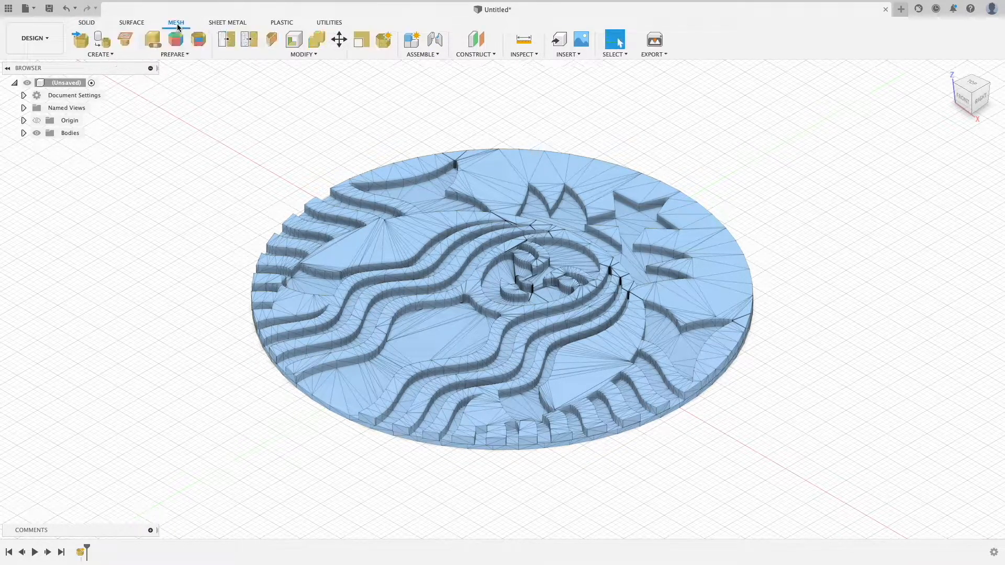
{"action": "left_click", "coordinate": [303, 54]}
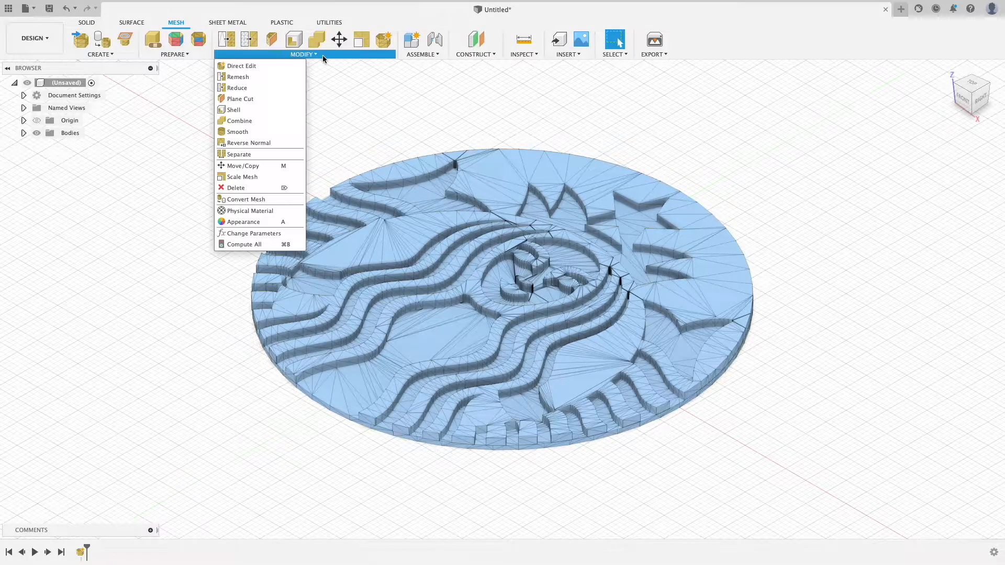
{"action": "left_click", "coordinate": [245, 199]}
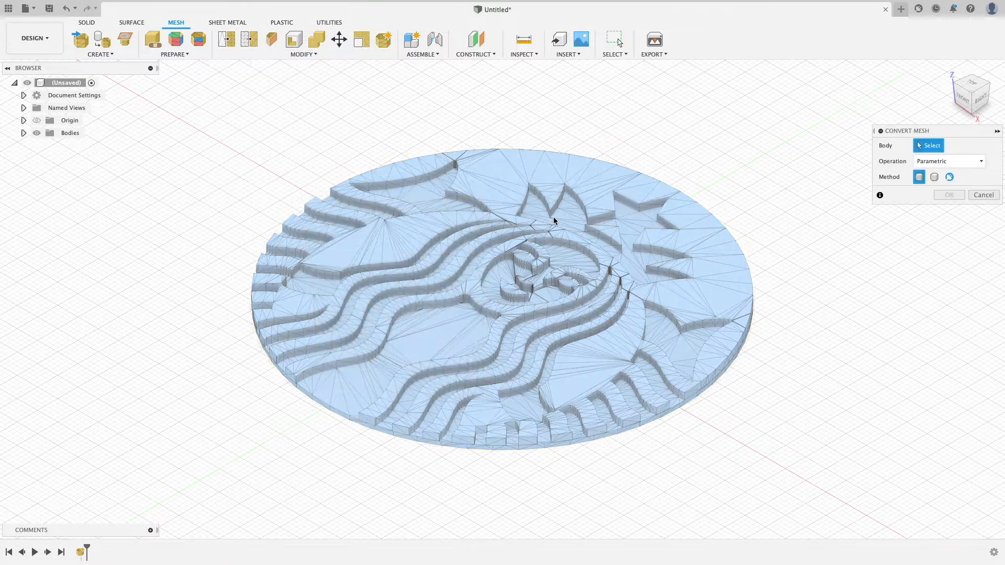
{"action": "left_click", "coordinate": [553, 220]}
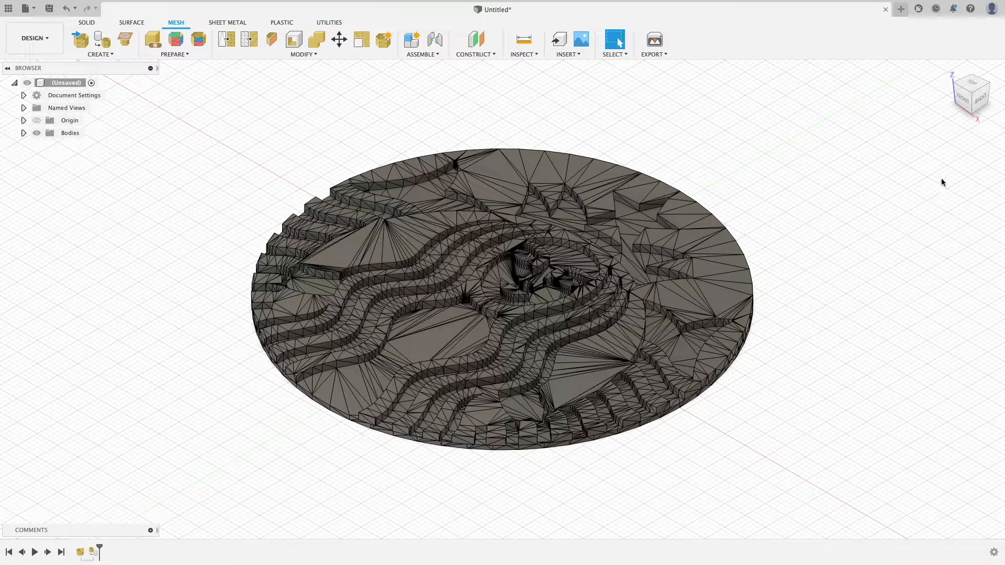
{"action": "mouse_move", "coordinate": [410, 220]}
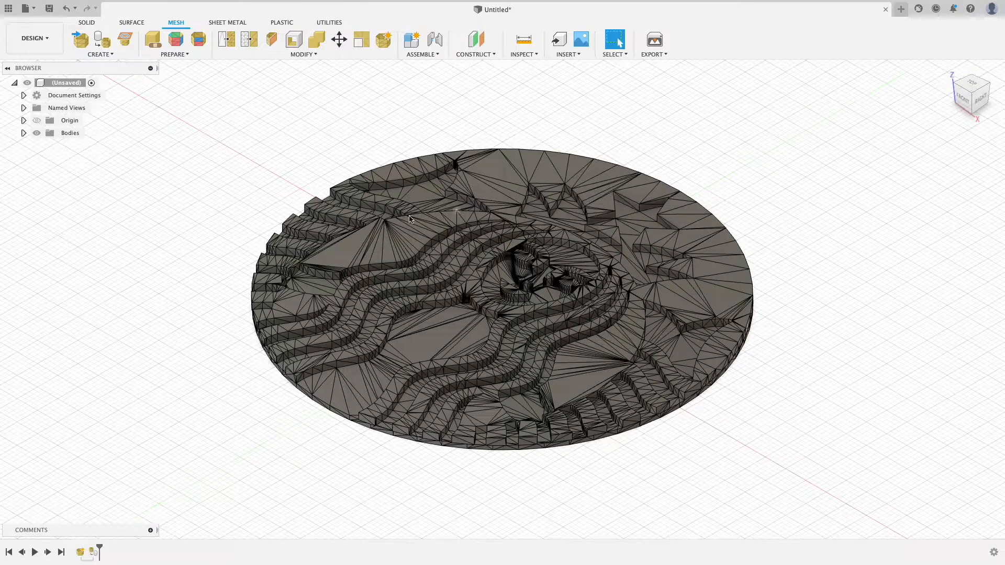
Scale the logo body uniformly by a factor of 0.1.
{"action": "left_click", "coordinate": [23, 133]}
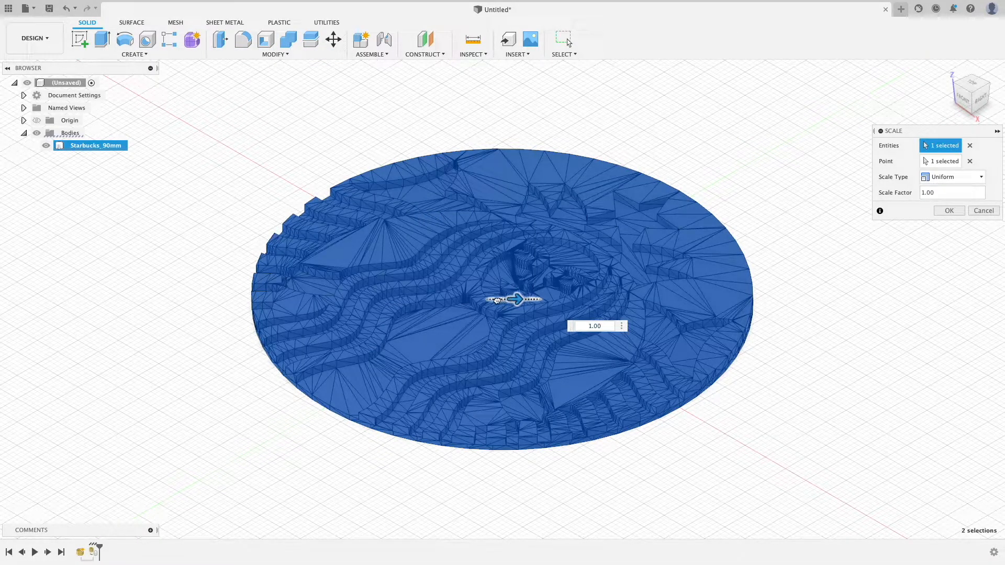
{"action": "left_click_drag", "start_coordinate": [520, 299], "coordinate": [489, 299]}
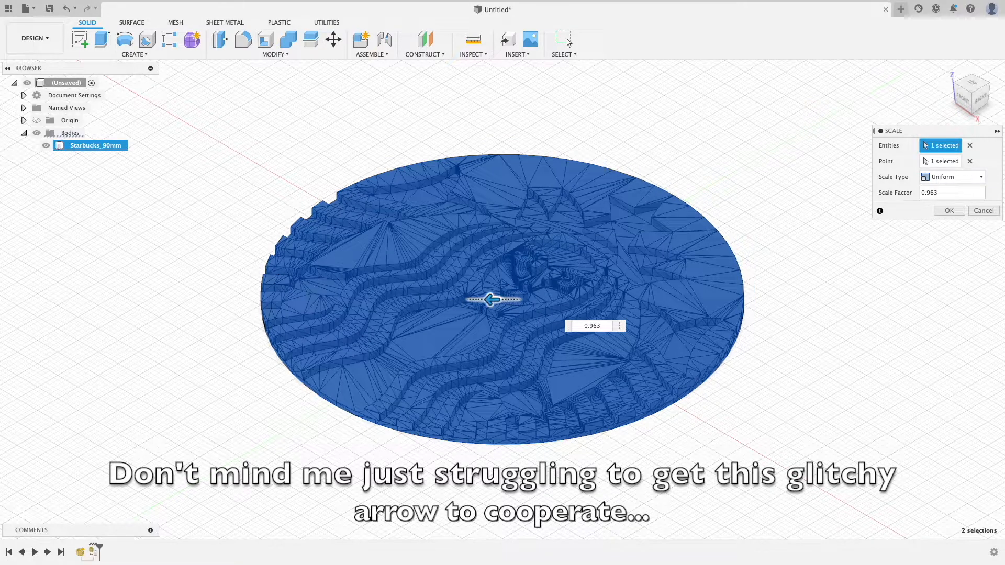
{"action": "left_click_drag", "start_coordinate": [490, 300], "coordinate": [440, 299]}
{"action": "type", "text": "0.1"}
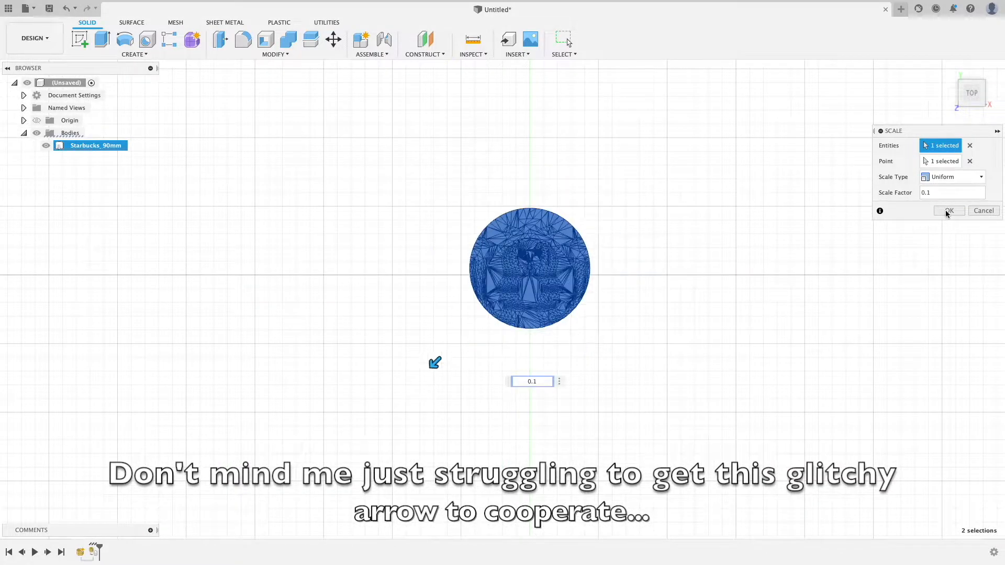
{"action": "left_click", "coordinate": [949, 211]}
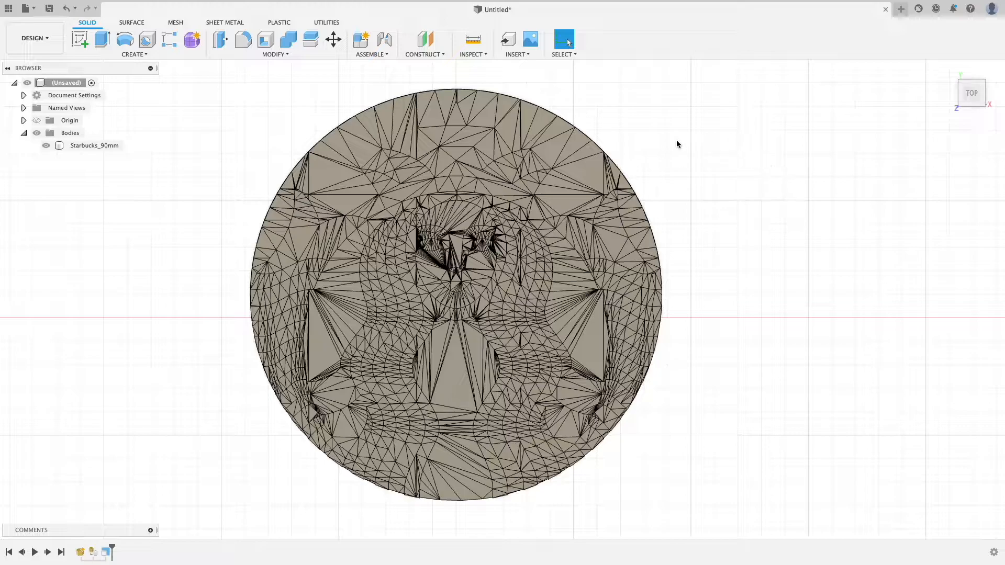
Merge the triangulated faces into clean logo regions and a plain bottom face.
{"action": "left_click", "coordinate": [582, 176]}
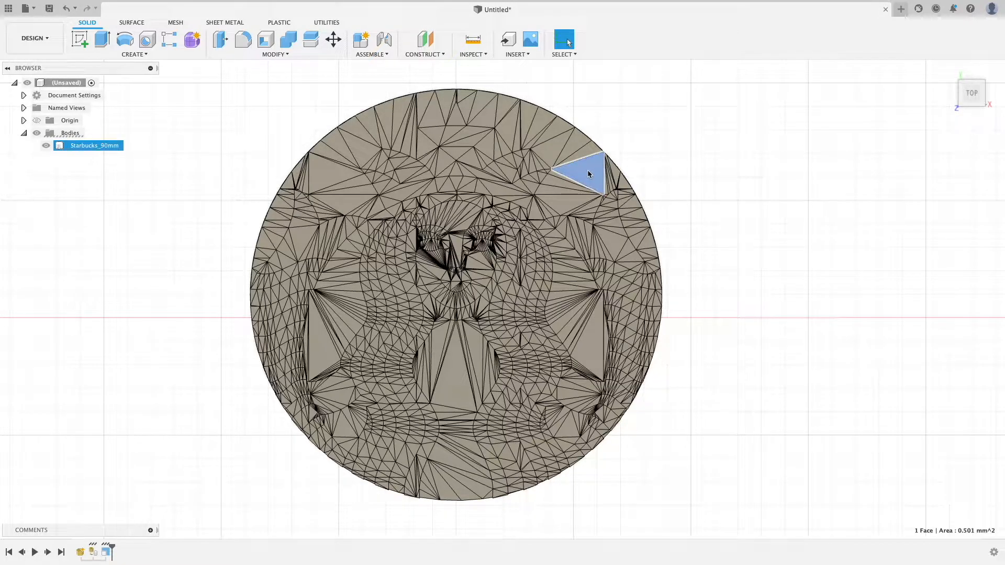
{"action": "right_click", "coordinate": [587, 174]}
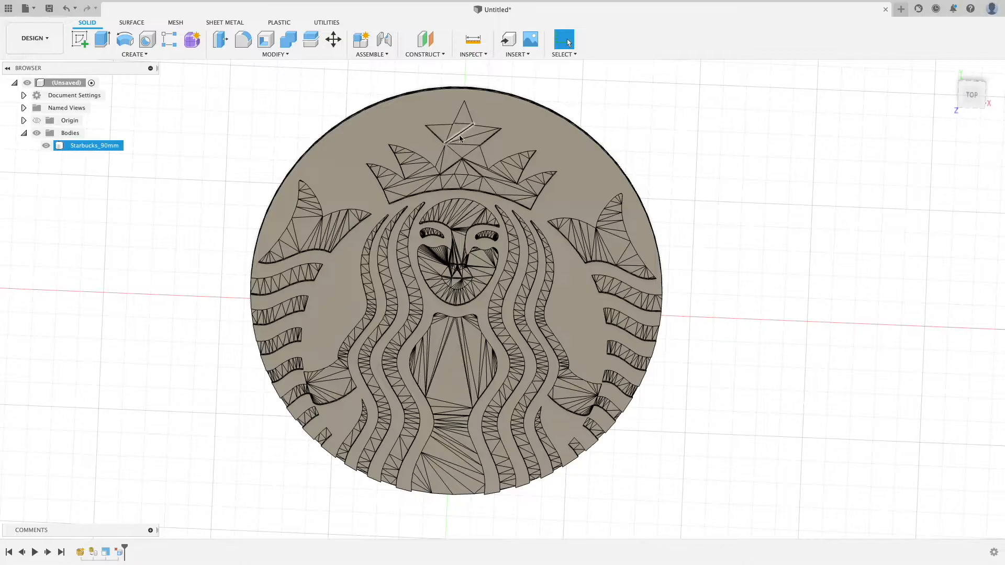
{"action": "left_click", "coordinate": [612, 246]}
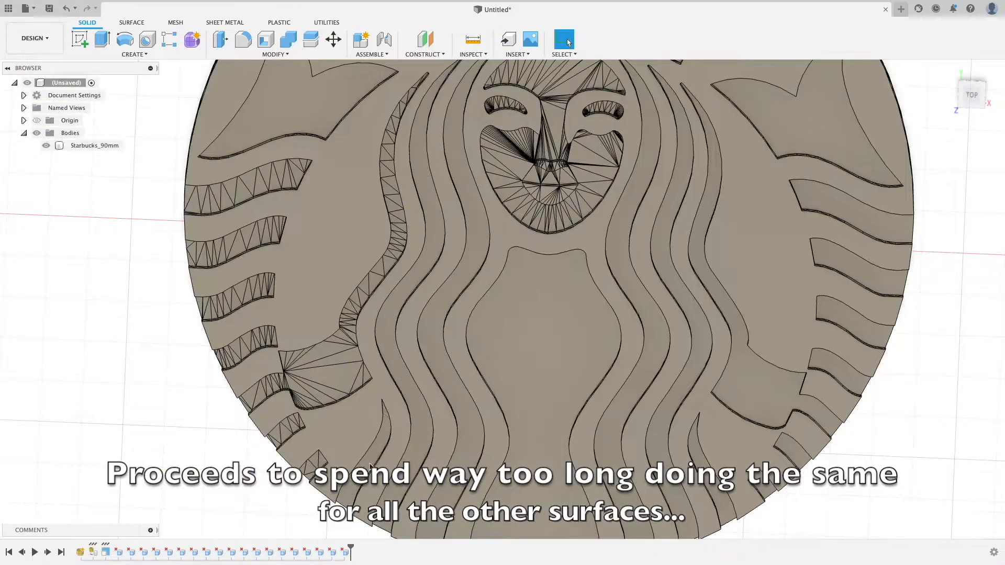
{"action": "left_click", "coordinate": [452, 277]}
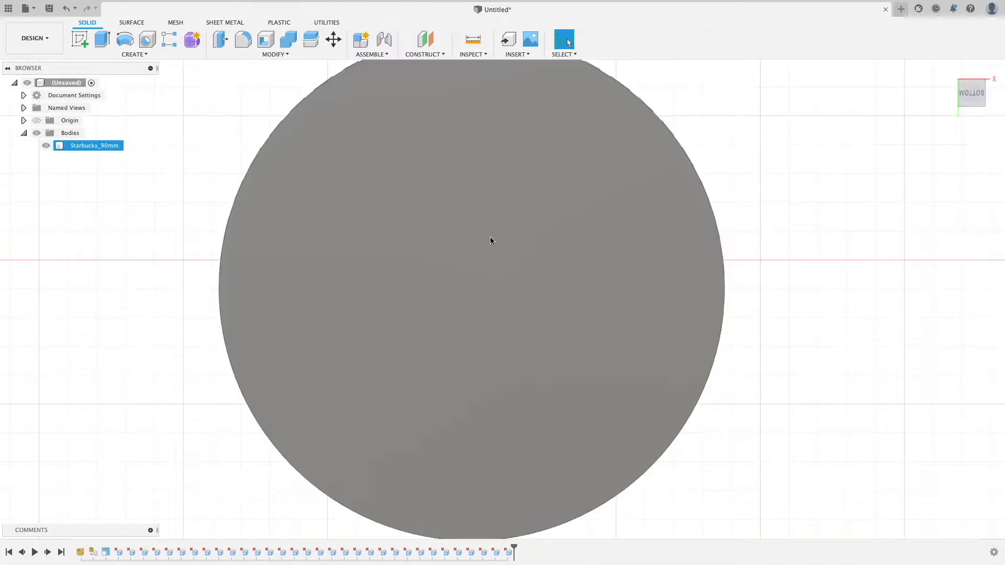
Extrude the bottom face 1 mm downward as a Join to thicken the base.
{"action": "left_click", "coordinate": [98, 40]}
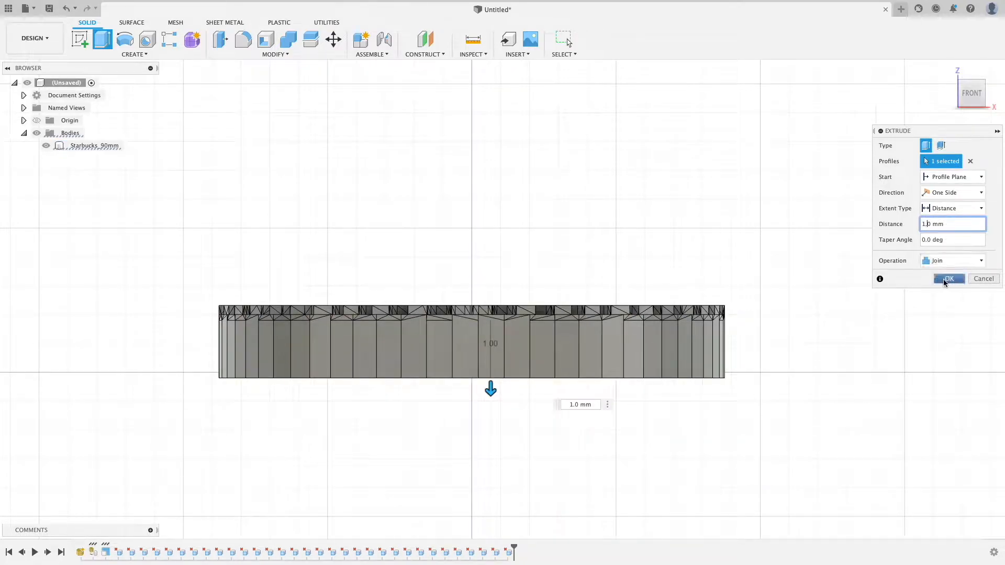
{"action": "left_click", "coordinate": [949, 279]}
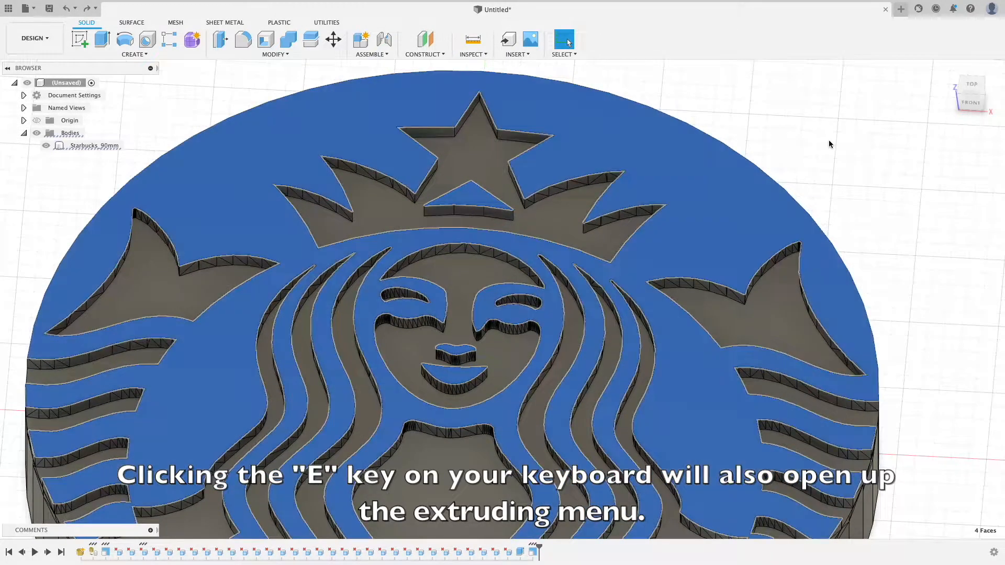
Extrude the four top logo faces 0.5 mm upward as a Join.
{"action": "key", "text": "e"}
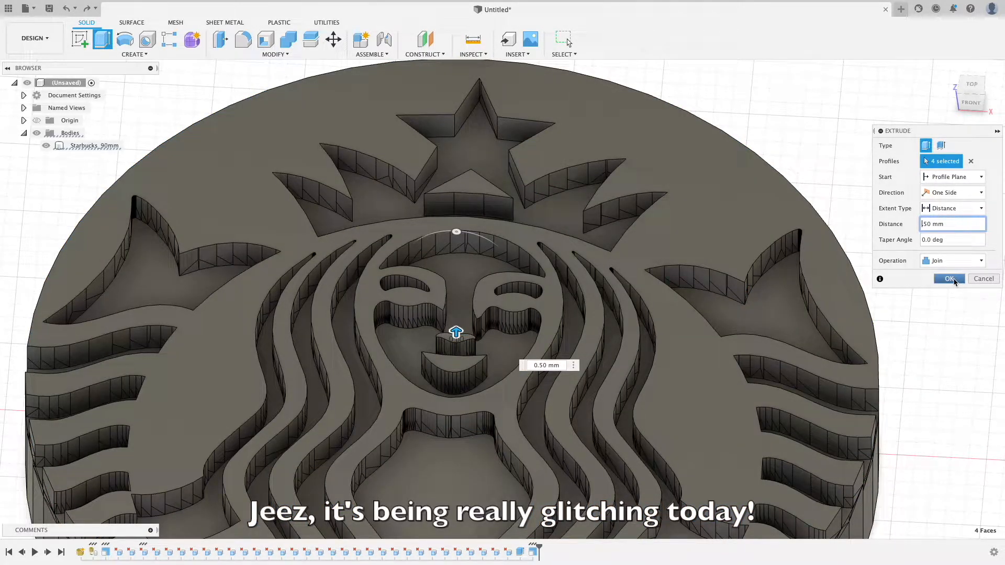
{"action": "left_click", "coordinate": [949, 278]}
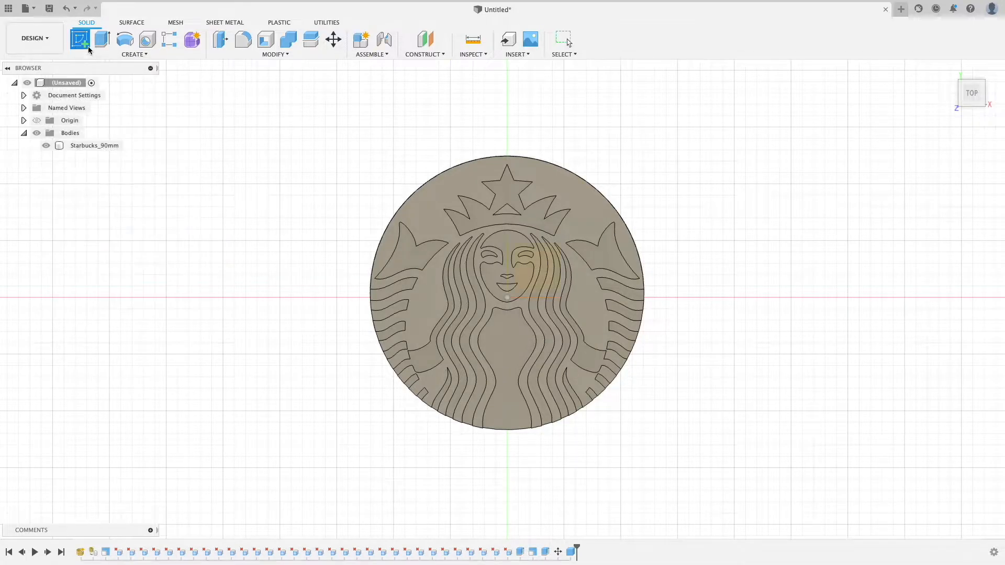
Sketch a text frame on the top face containing the word 'holoturquoise'.
{"action": "left_click", "coordinate": [80, 40]}
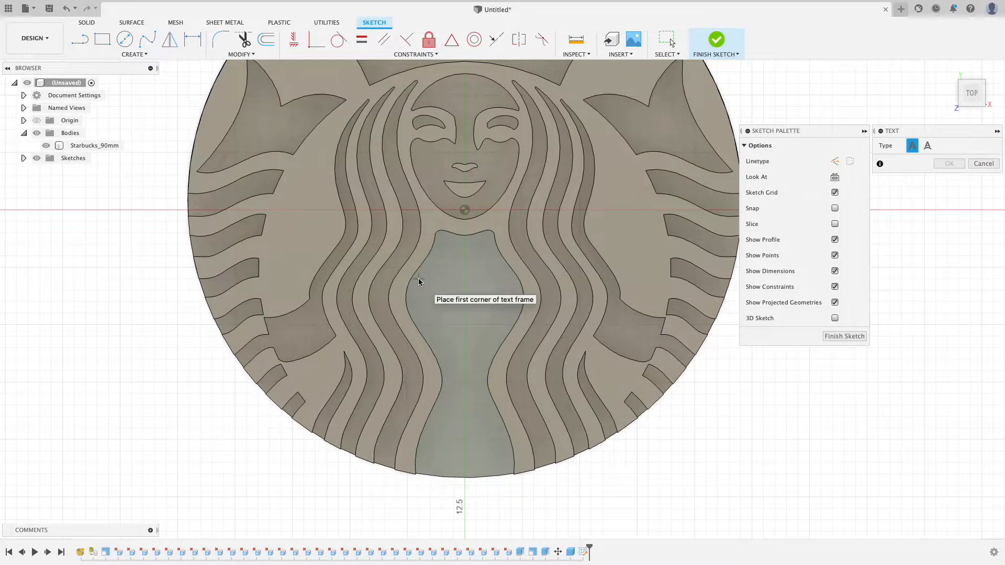
{"action": "left_click", "coordinate": [419, 282]}
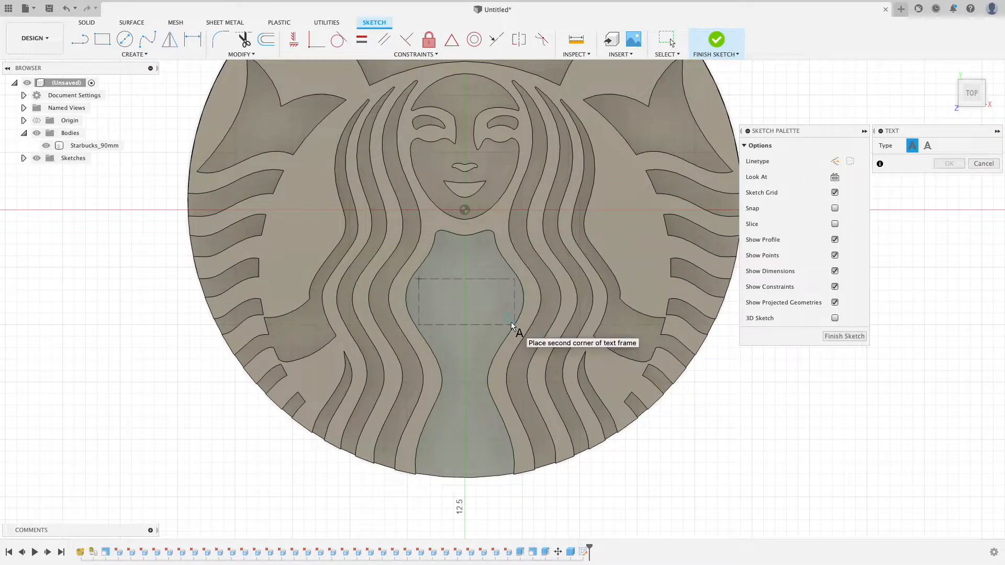
{"action": "left_click", "coordinate": [511, 326]}
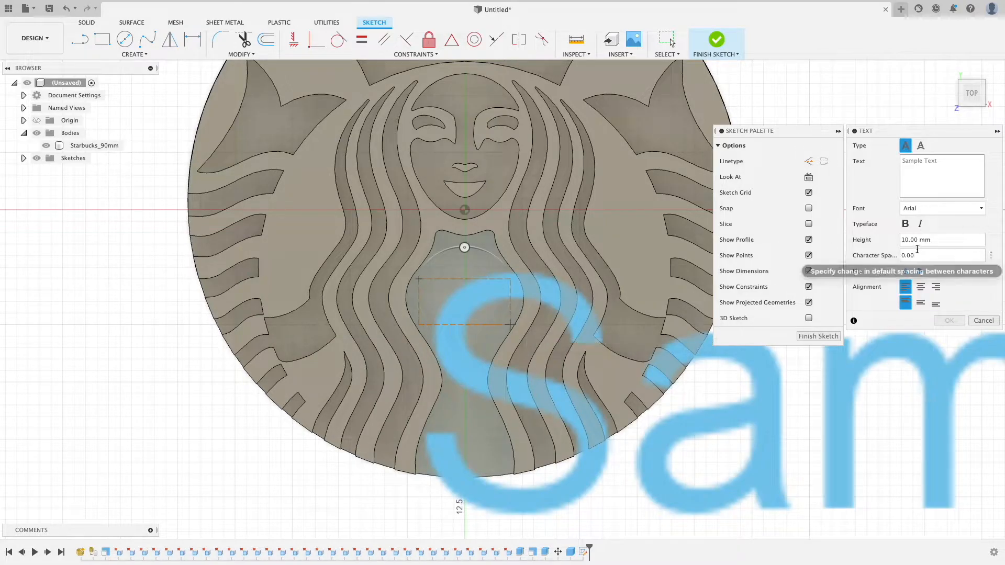
{"action": "type", "text": "h"}
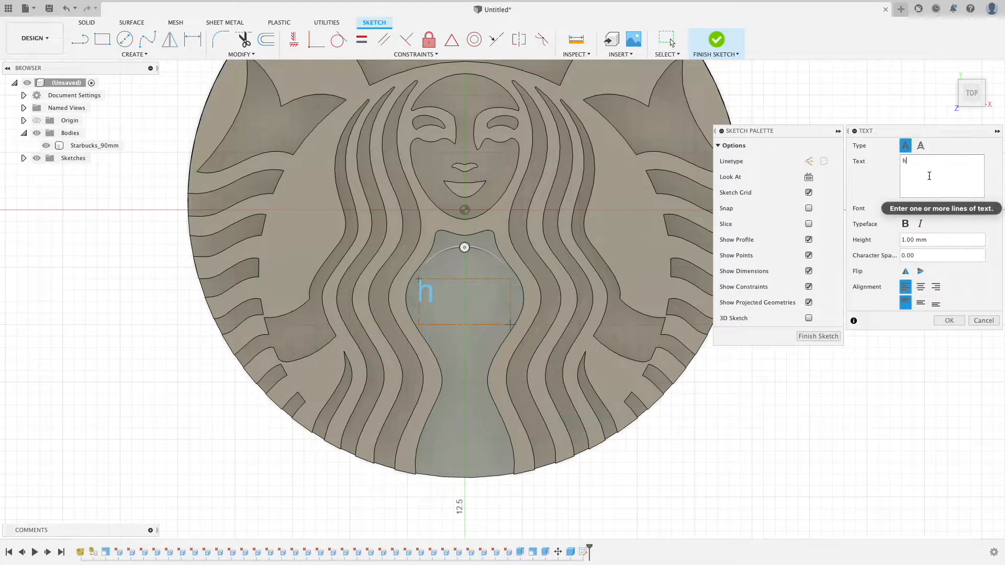
{"action": "type", "text": "oloturquoise"}
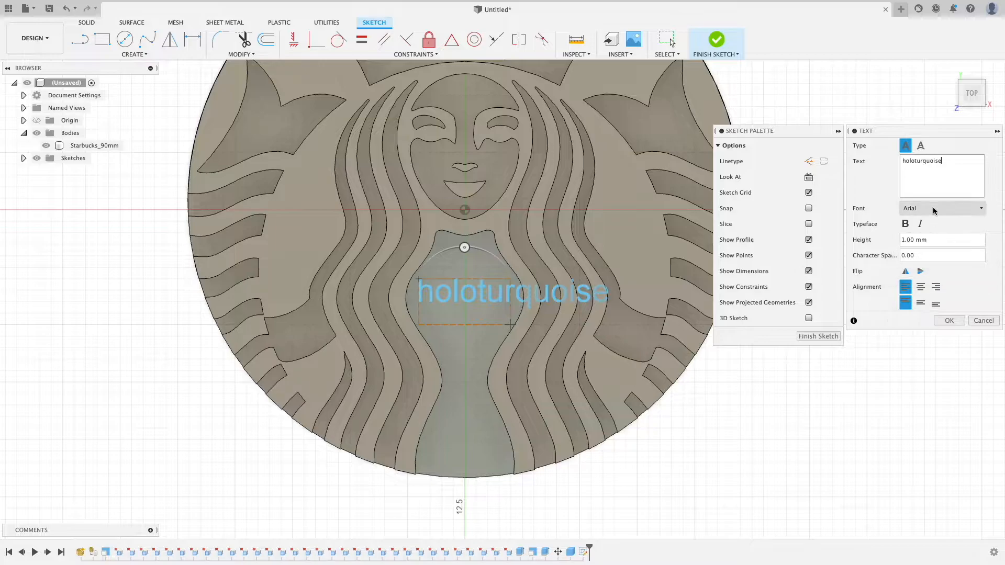
Set the text to Avenir Next Condensed, rotate it -90° to run vertically, and finish the sketch.
{"action": "left_click", "coordinate": [942, 208]}
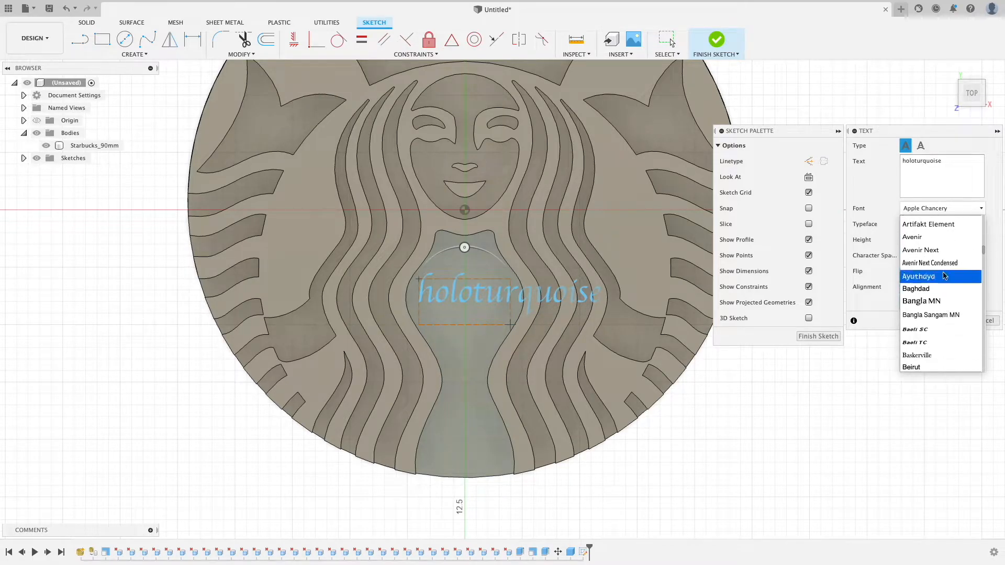
{"action": "left_click", "coordinate": [930, 263]}
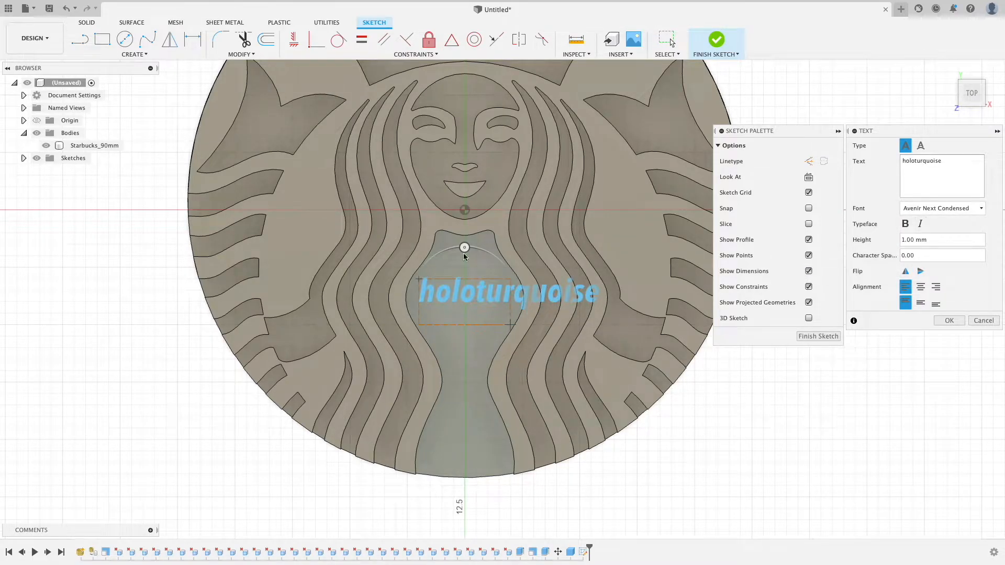
{"action": "left_click_drag", "start_coordinate": [465, 247], "coordinate": [519, 301]}
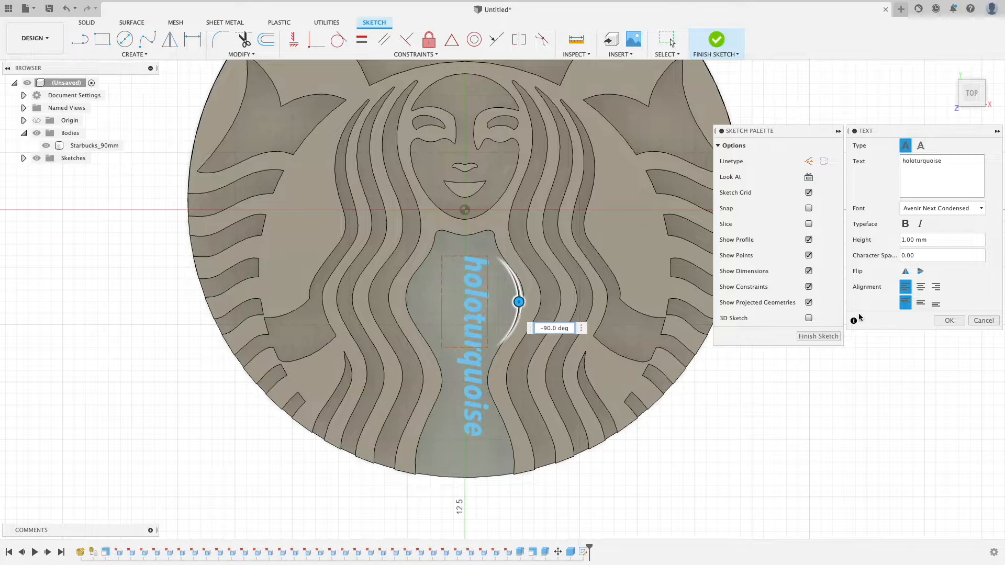
{"action": "left_click", "coordinate": [949, 320]}
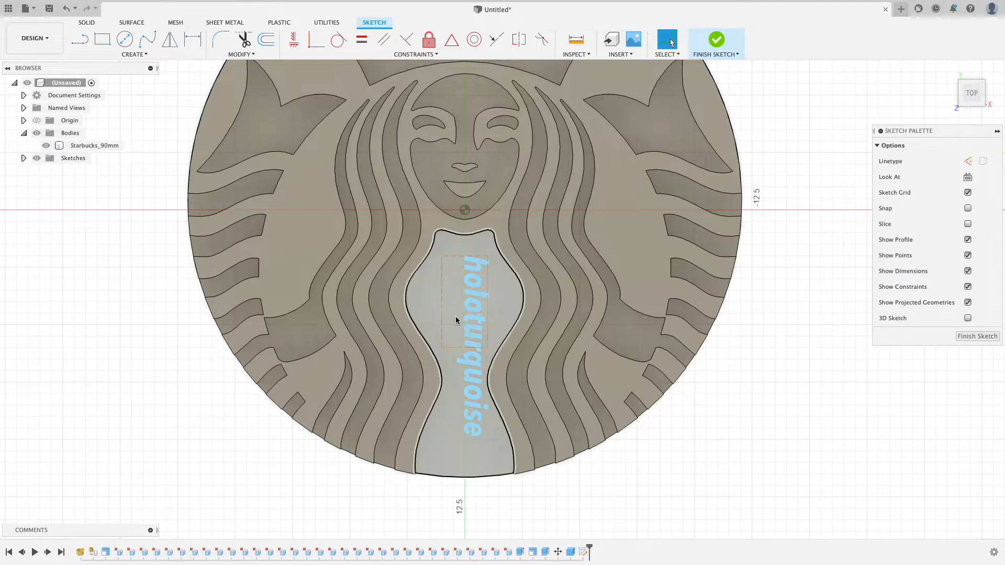
{"action": "left_click", "coordinate": [457, 302]}
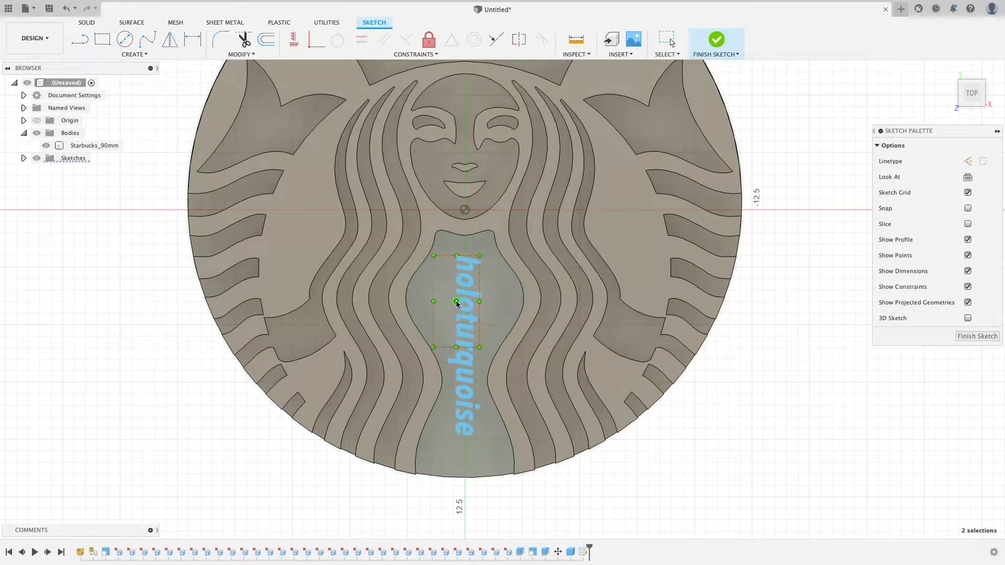
{"action": "left_click", "coordinate": [716, 39]}
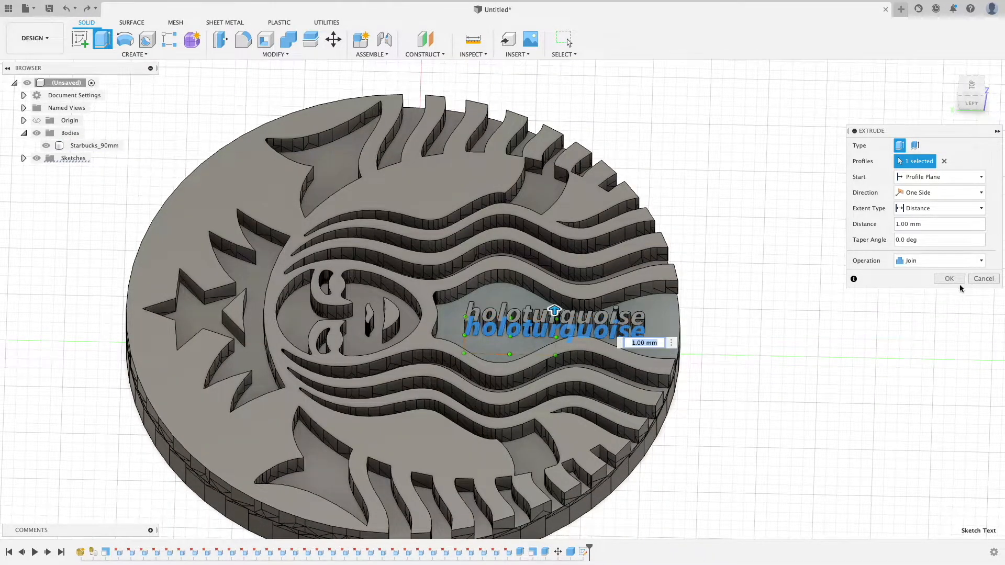
Extrude the holoturquoise lettering 1 mm as a Join onto the logo body.
{"action": "left_click", "coordinate": [948, 278]}
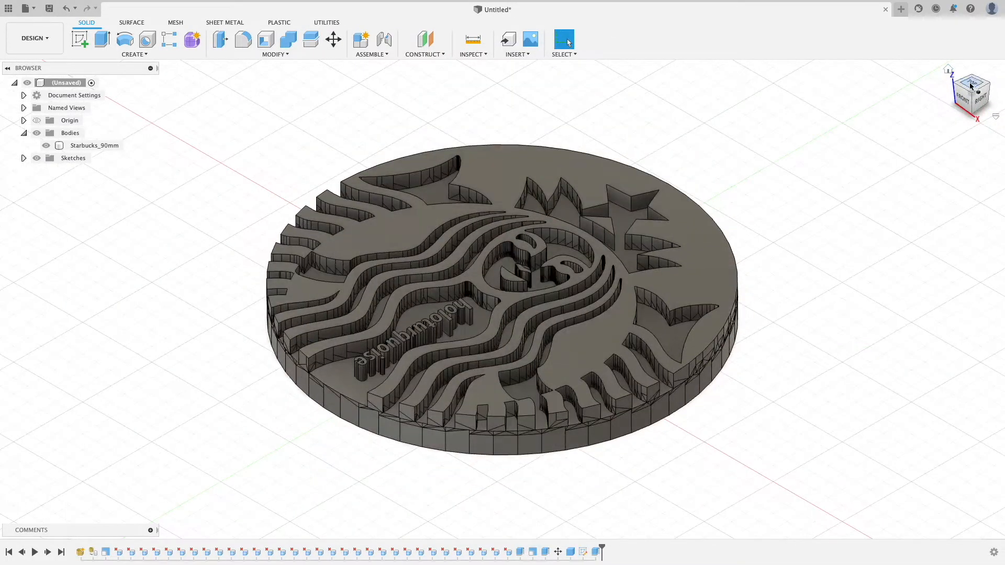
{"action": "left_click", "coordinate": [970, 86]}
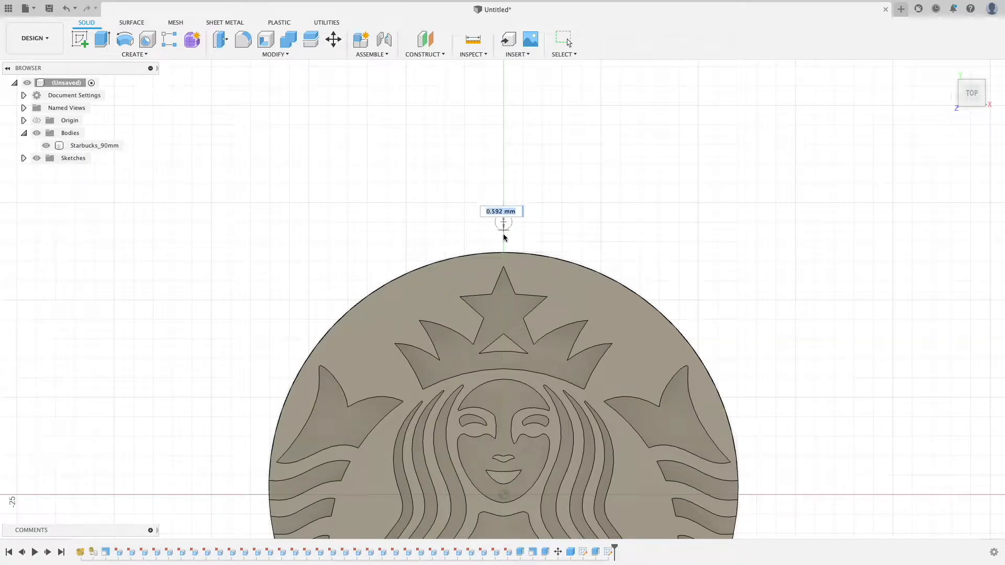
{"action": "mouse_move", "coordinate": [502, 286]}
{"action": "type", "text": "6"}
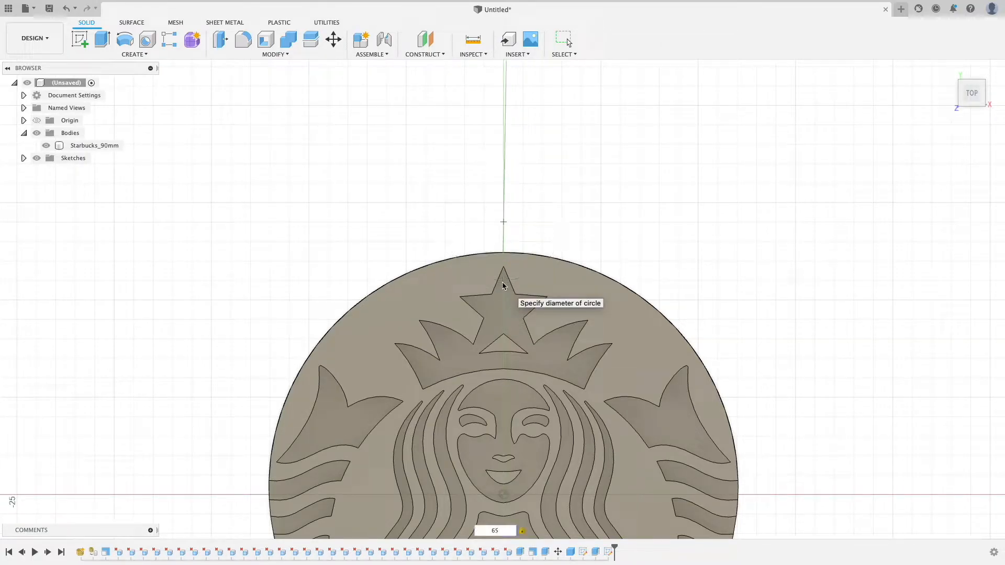
Create the torus as a new body with 4 mm inner diameter and 1.5 mm tube diameter.
{"action": "type", "text": "5"}
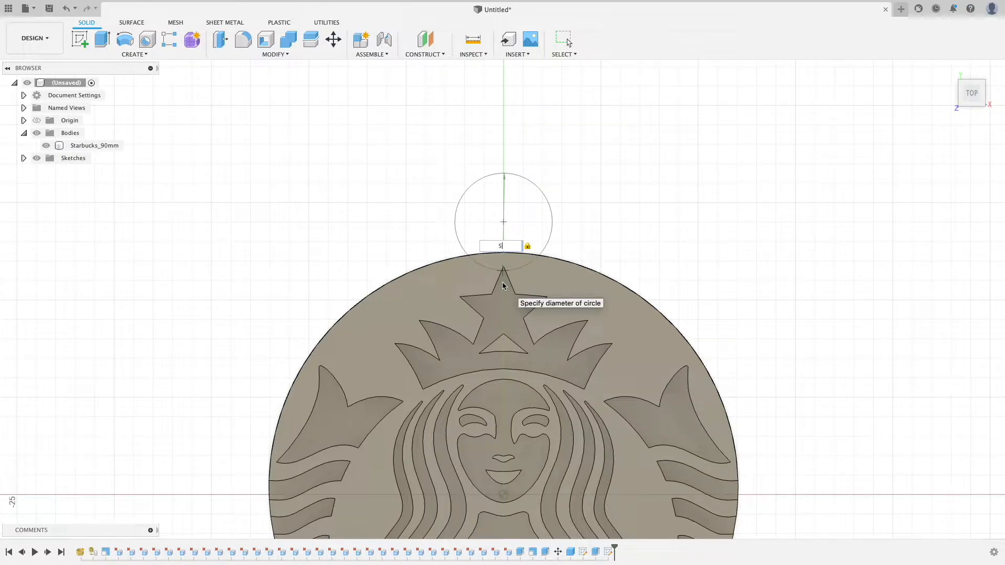
{"action": "type", "text": "4.00 mm"}
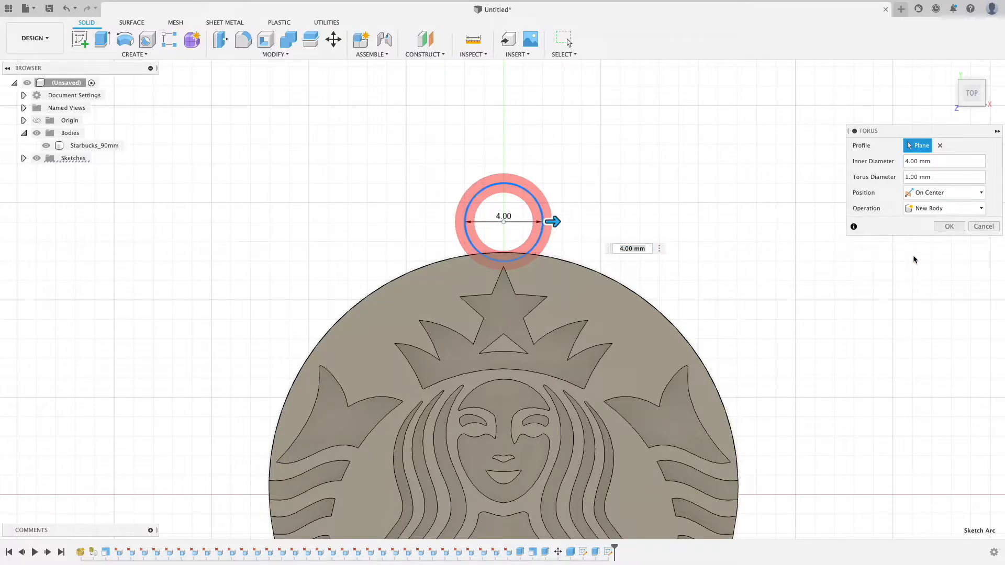
{"action": "left_click", "coordinate": [942, 176]}
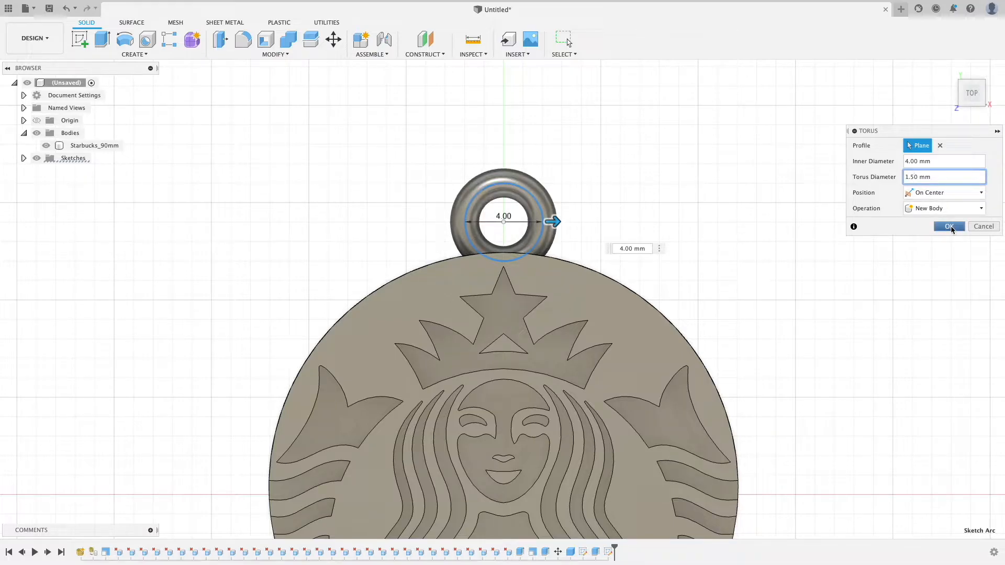
{"action": "left_click", "coordinate": [949, 226]}
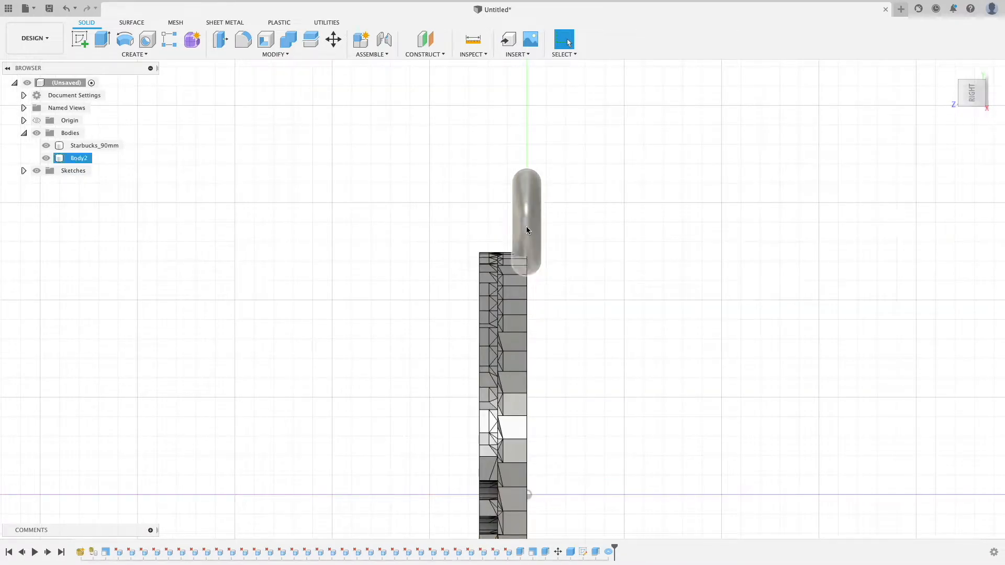
Move the torus Y -1 mm and Z 1.2 mm so it overlaps the logo's top edge.
{"action": "left_click", "coordinate": [333, 40]}
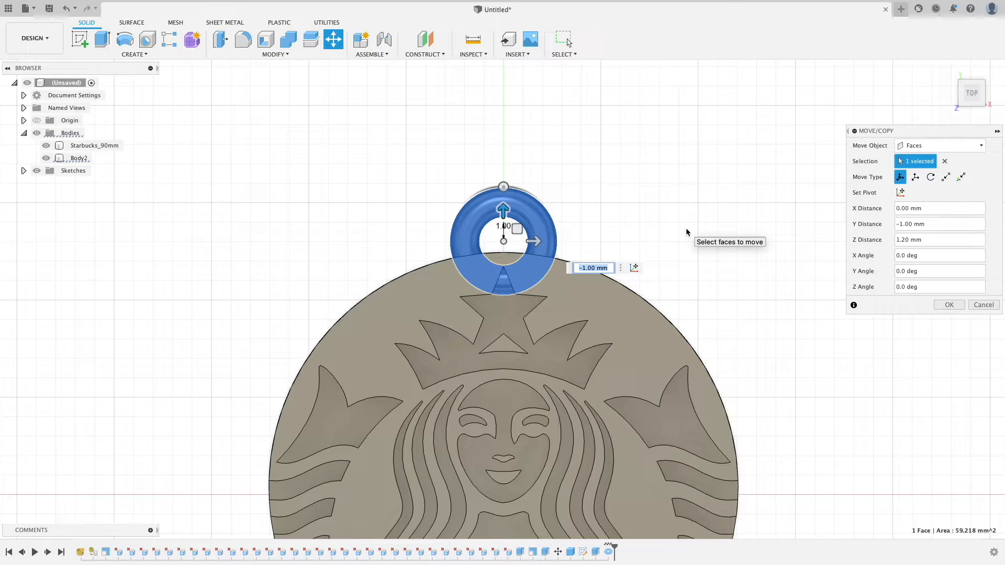
{"action": "left_click", "coordinate": [948, 304]}
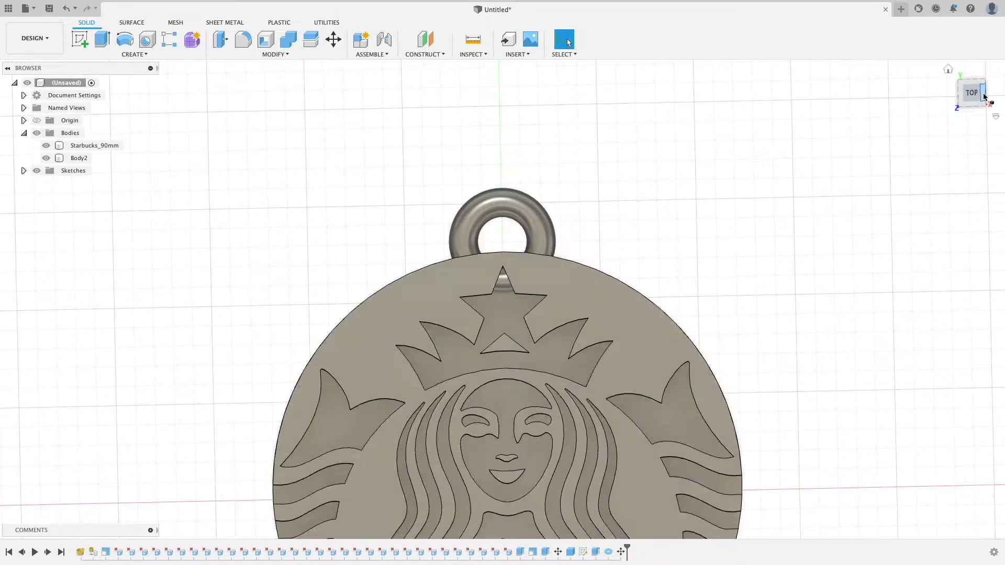
Cut-extrude the crown profiles 5 mm, then save the design as Starbucks Logo.
{"action": "left_click", "coordinate": [98, 41]}
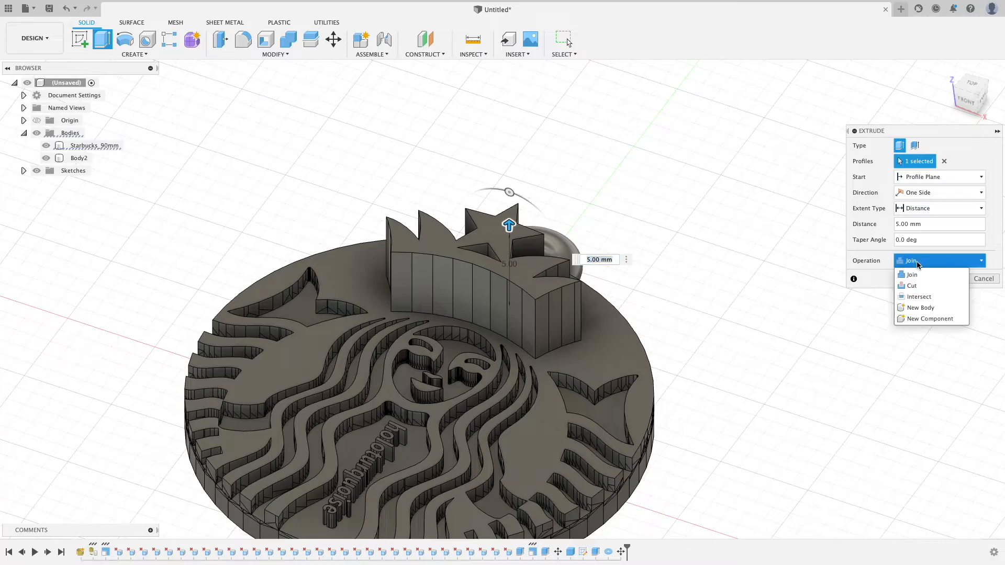
{"action": "left_click", "coordinate": [912, 285]}
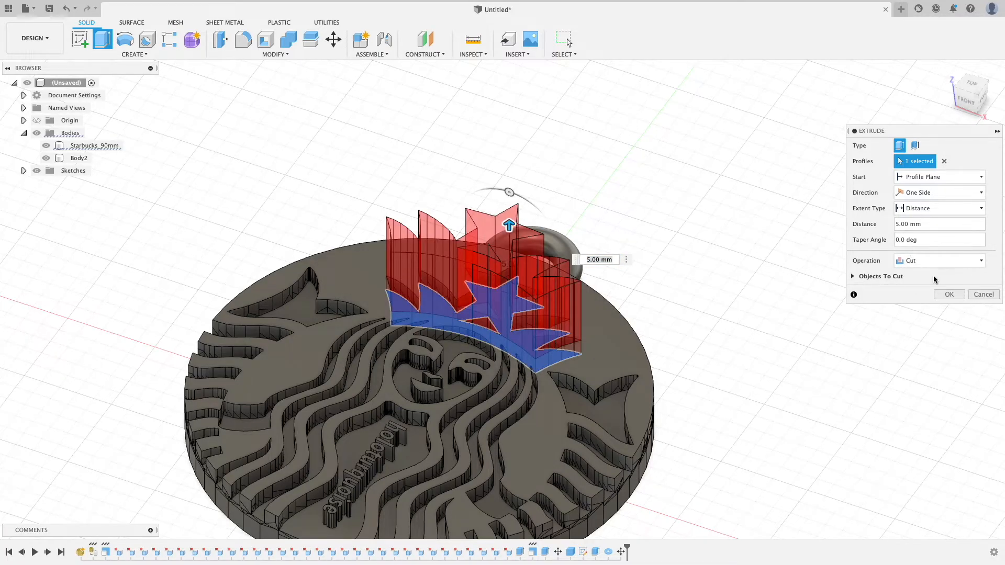
{"action": "left_click", "coordinate": [949, 295]}
{"action": "type", "text": "Starbucks Logo"}
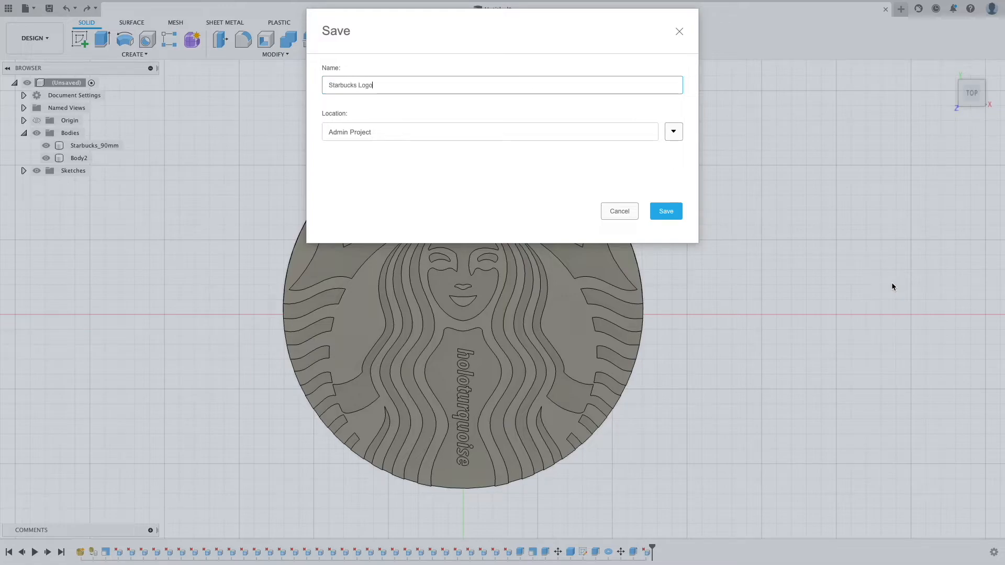
{"action": "left_click", "coordinate": [666, 212]}
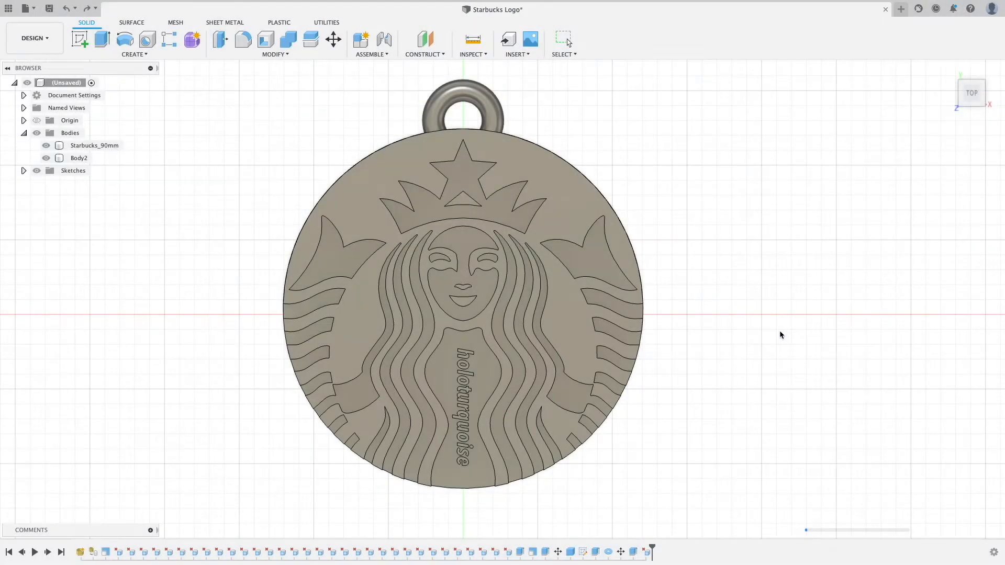